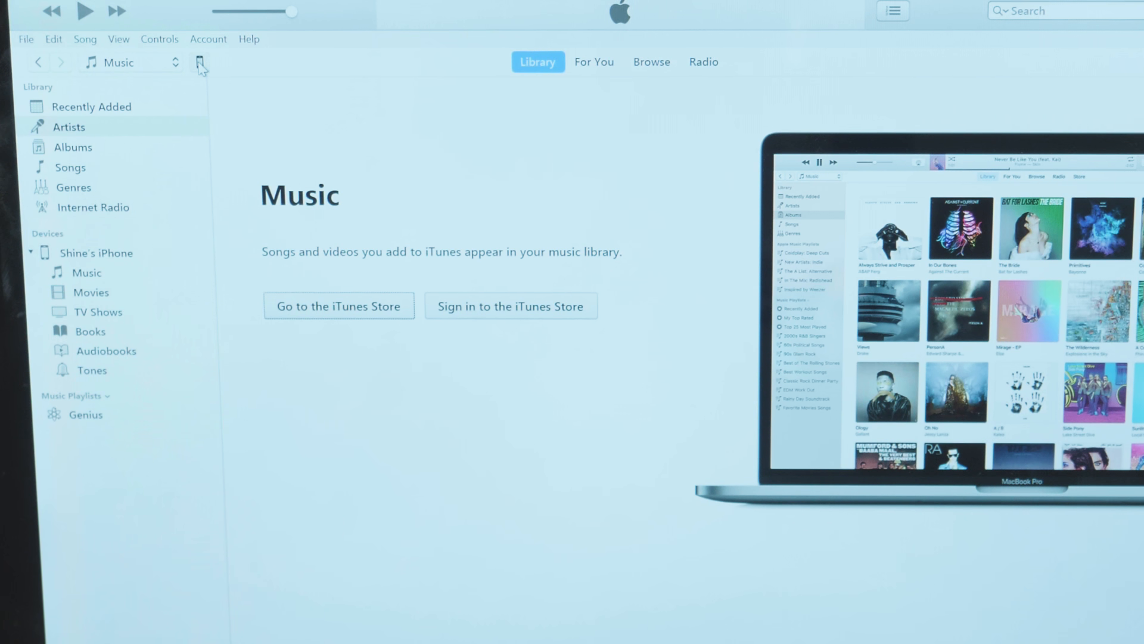
From the iPhone summary, set 'This computer' as the backup location and run Back Up Now
left_click(200, 62)
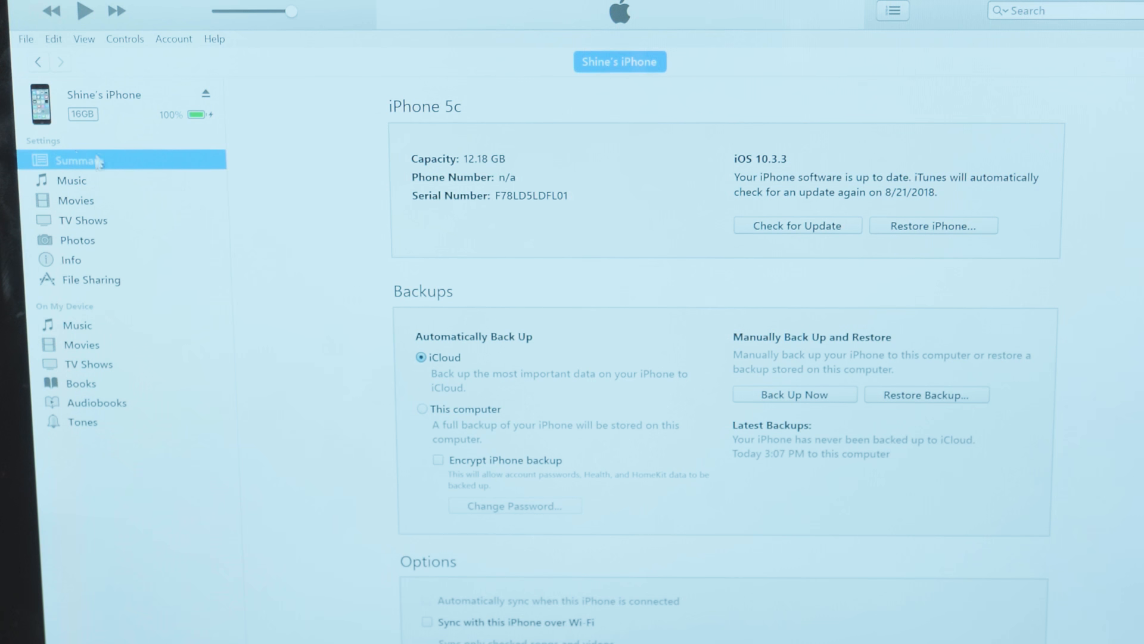
mouse_move(324, 398)
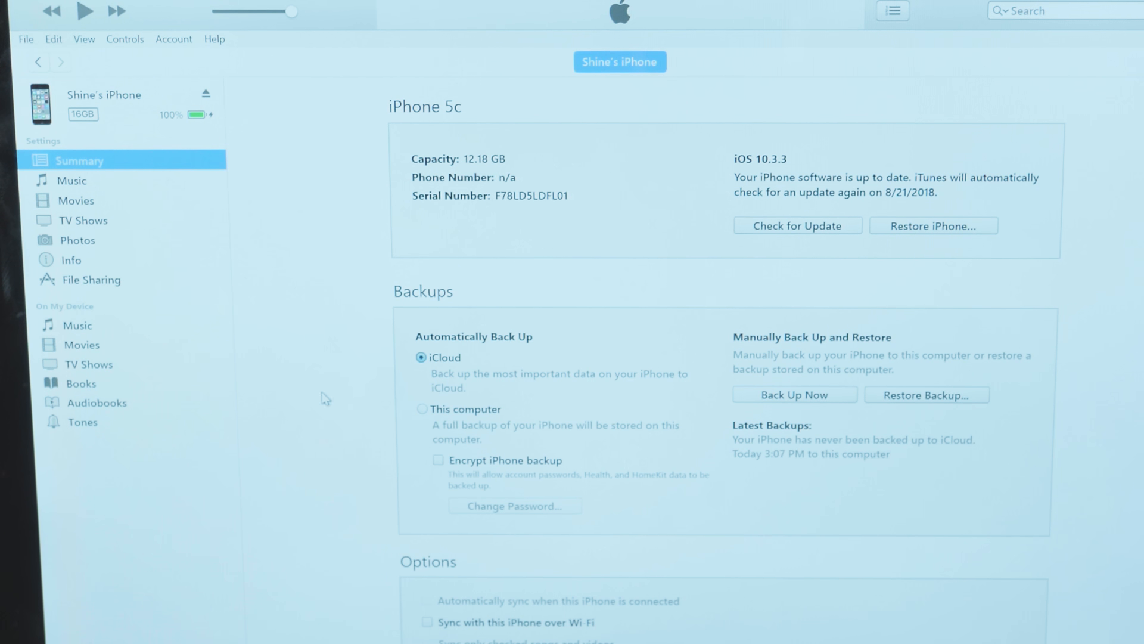
left_click(420, 409)
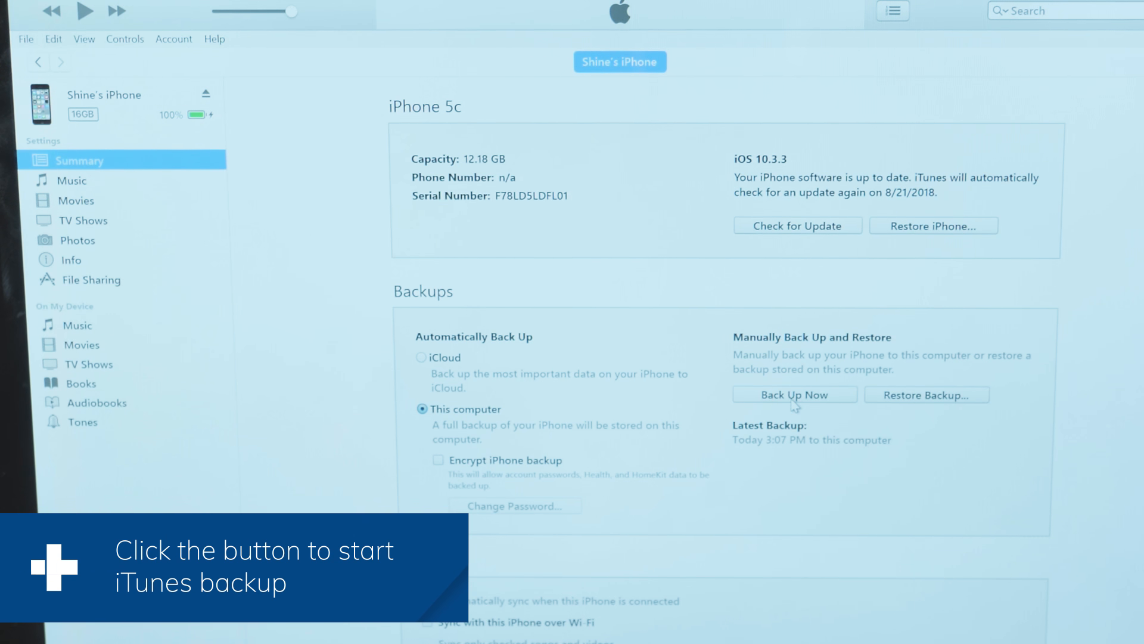
left_click(794, 394)
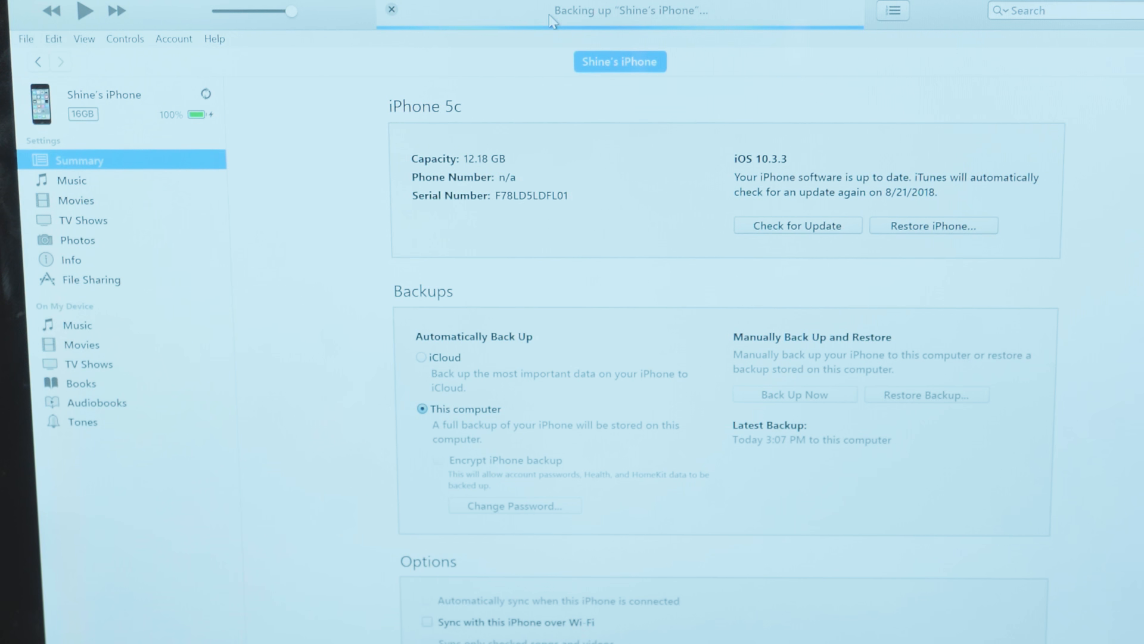
mouse_move(561, 77)
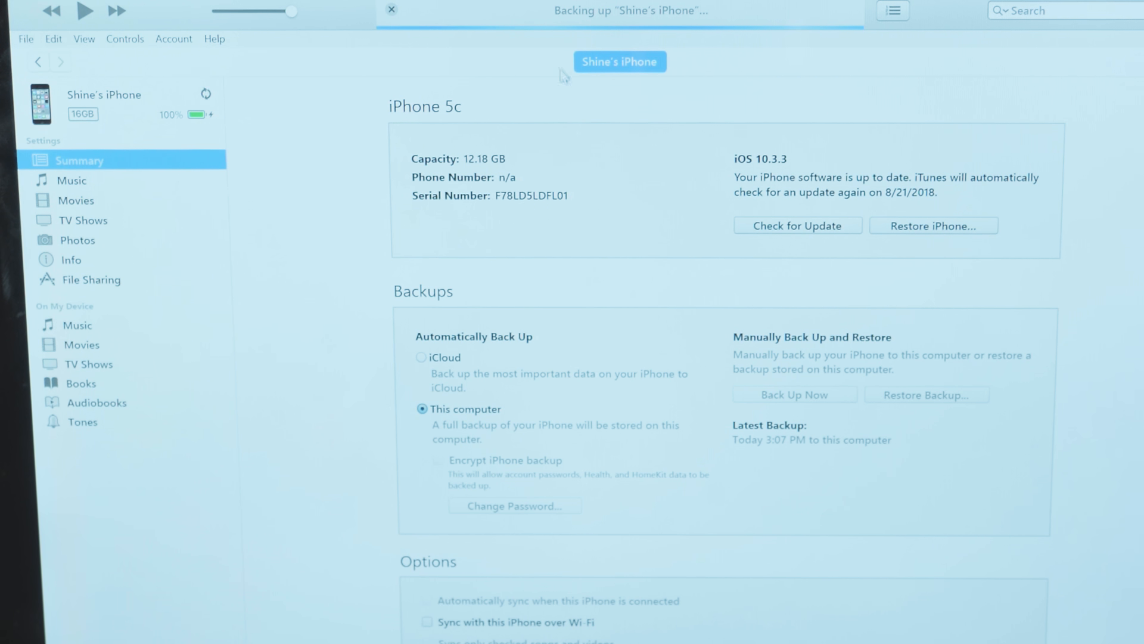
mouse_move(567, 96)
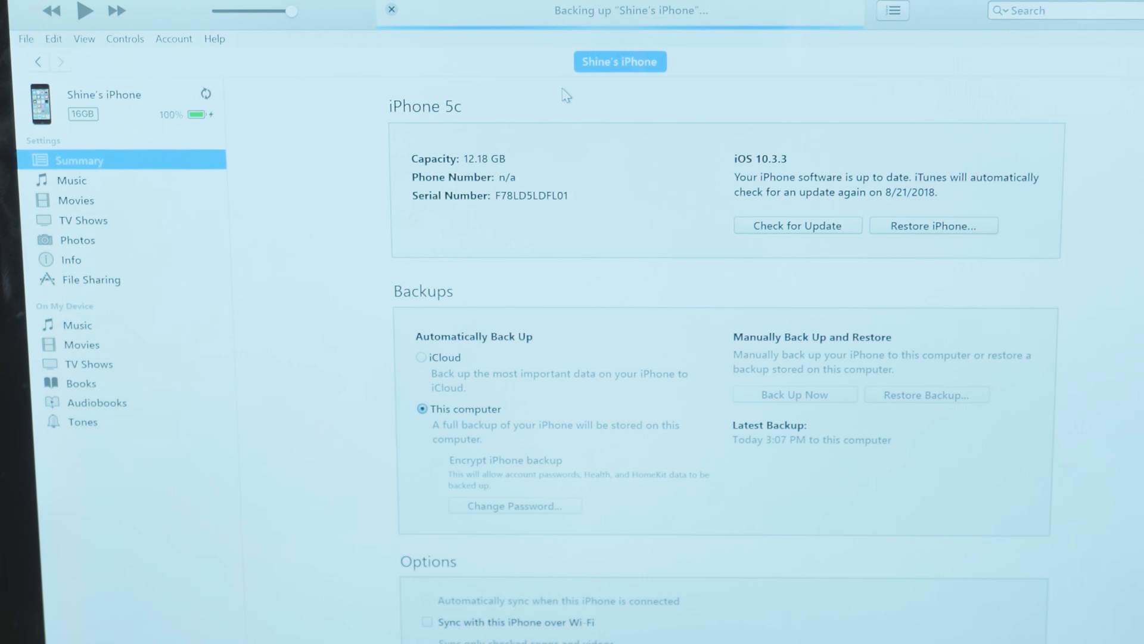